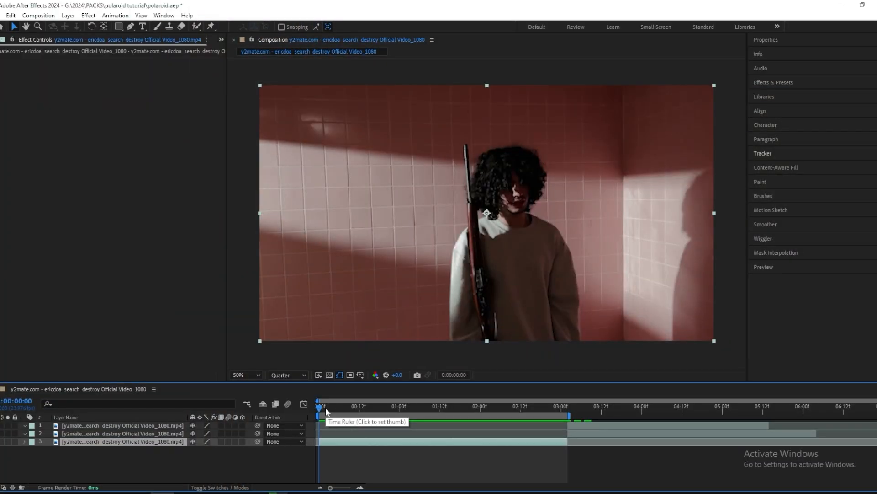
mouse_move(361, 446)
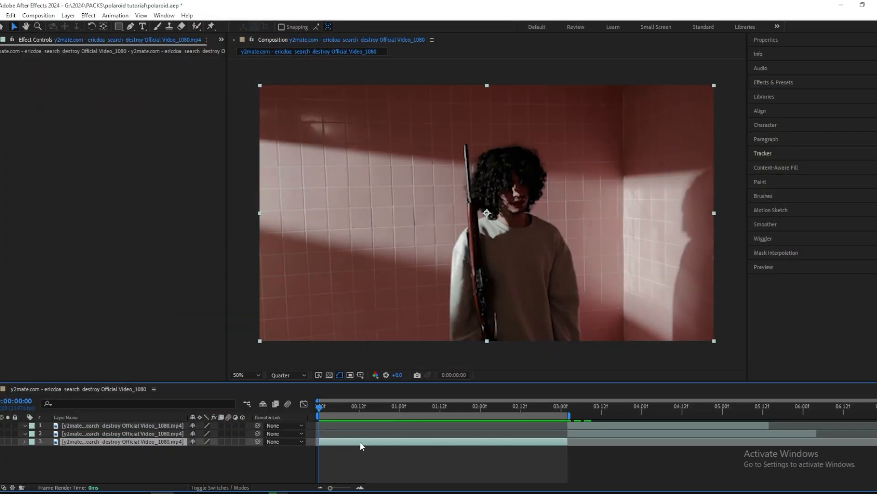
- Show the Tracker panel and confirm it is checked under Window > Tracker
click(762, 153)
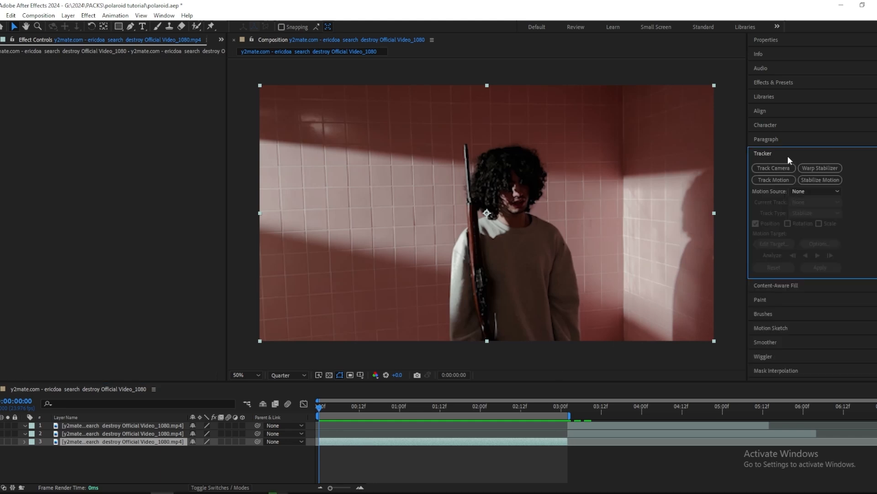
click(163, 15)
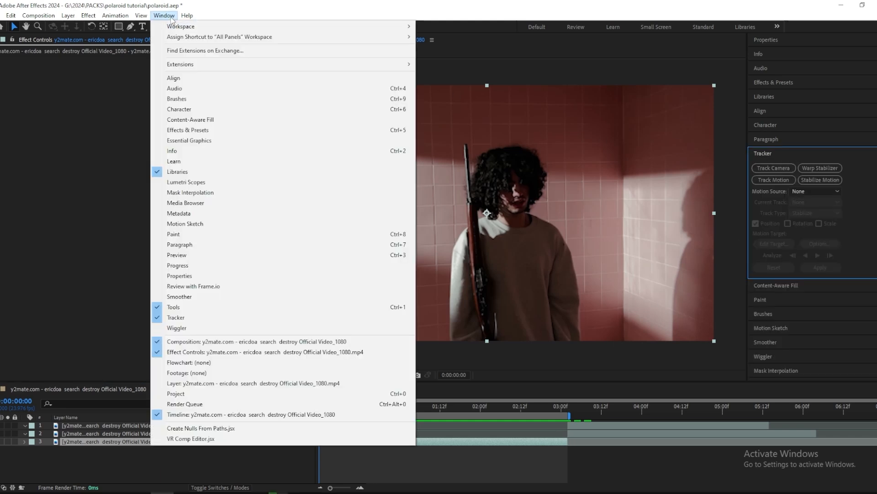
mouse_move(175, 317)
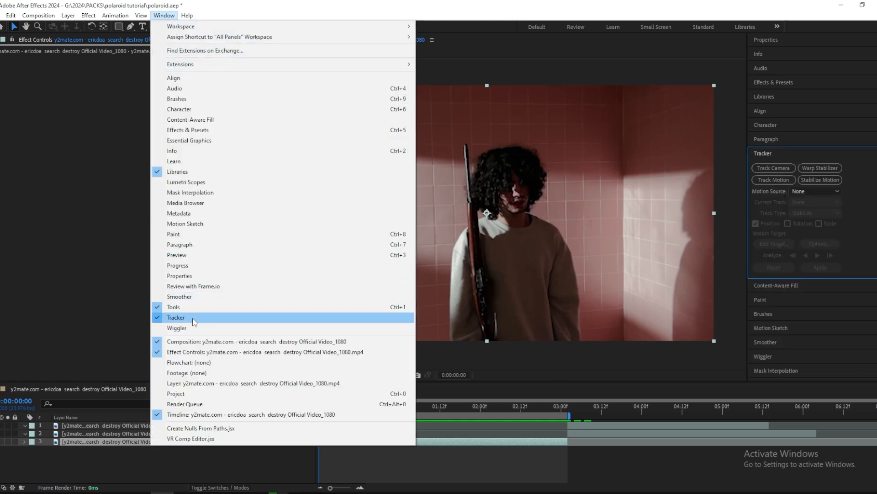
click(175, 318)
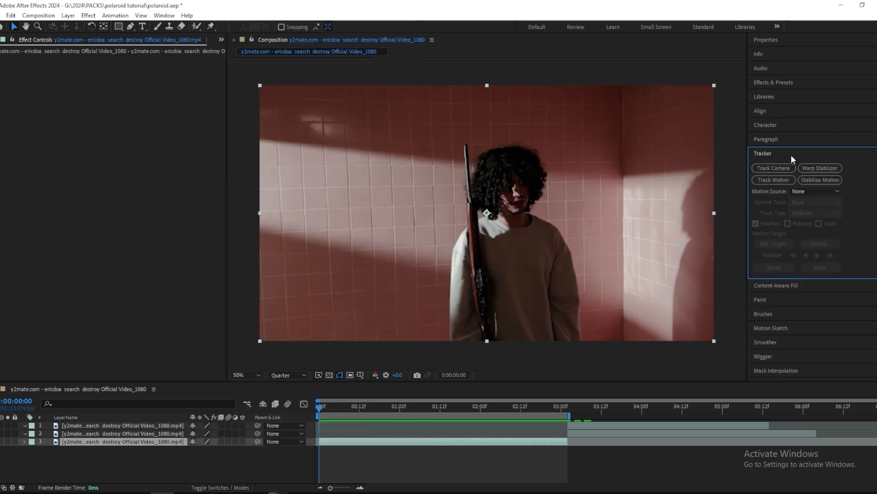
- Camera-track the bottom footage layer and create a track null and camera on a wall point
click(773, 167)
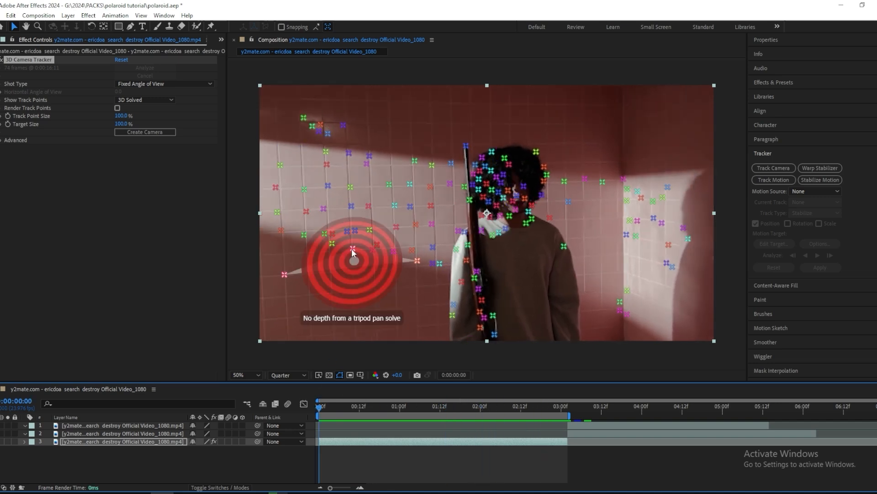
right_click(352, 250)
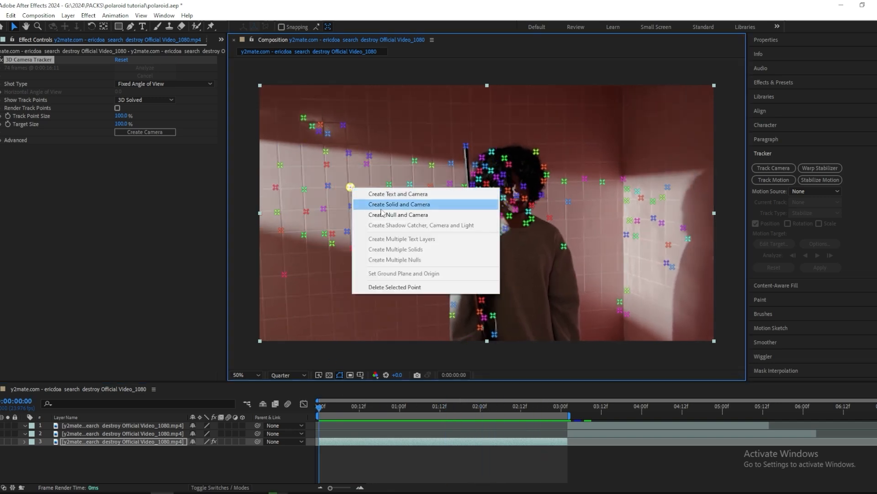
click(399, 214)
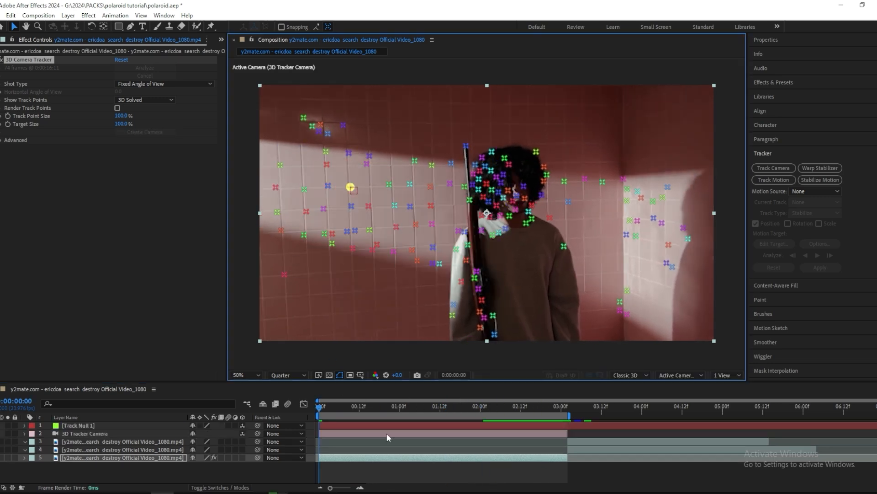
- Search Google Images for 'polaroid png' and preview a transparent polaroid frame
text(p)
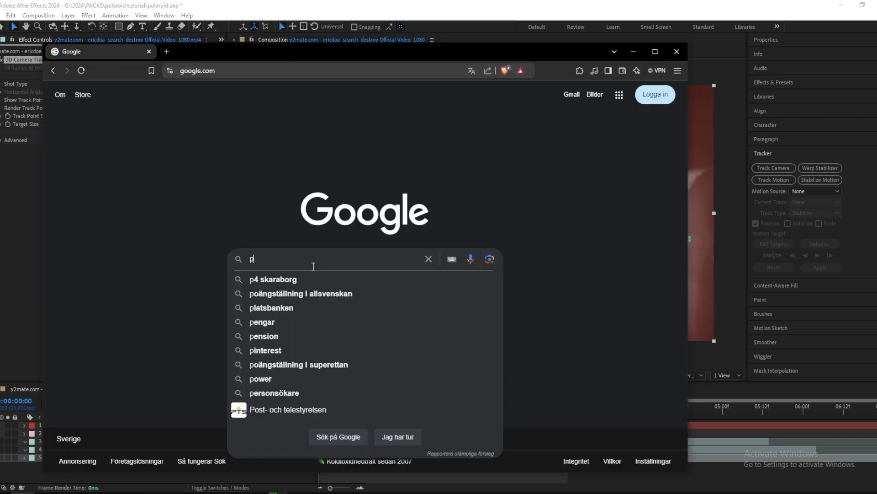
text(olaroid png)
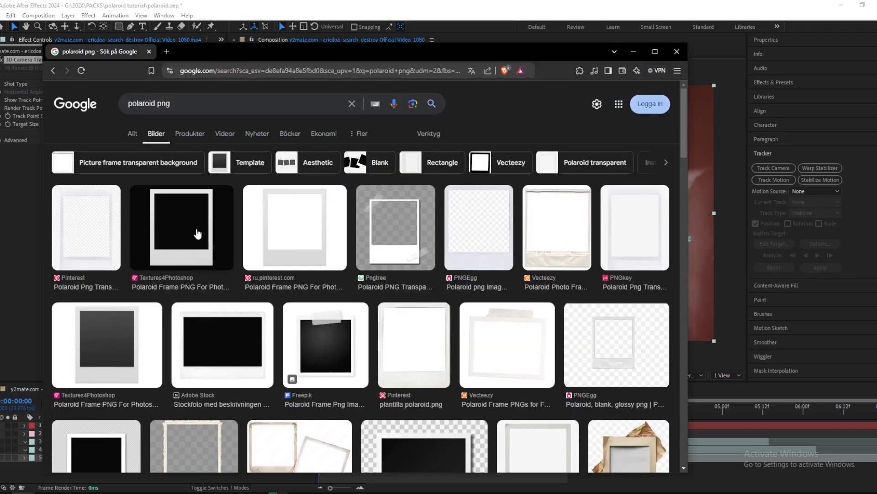
click(293, 228)
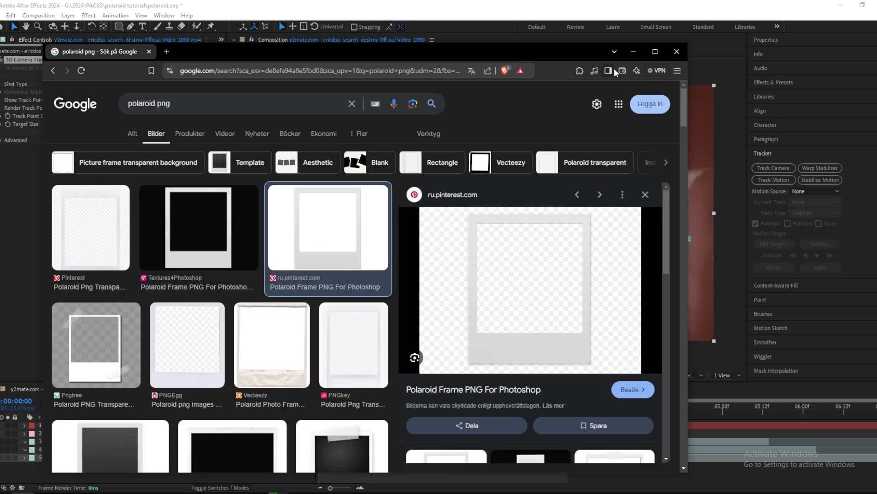
click(676, 51)
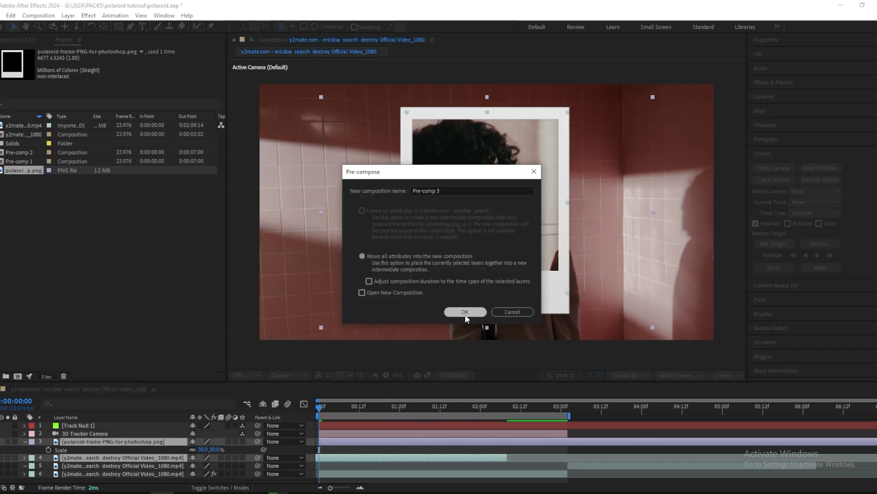
- Pre-compose the polaroid PNG with its clip, then tilt its 3D orientation and adjust its scale
click(465, 311)
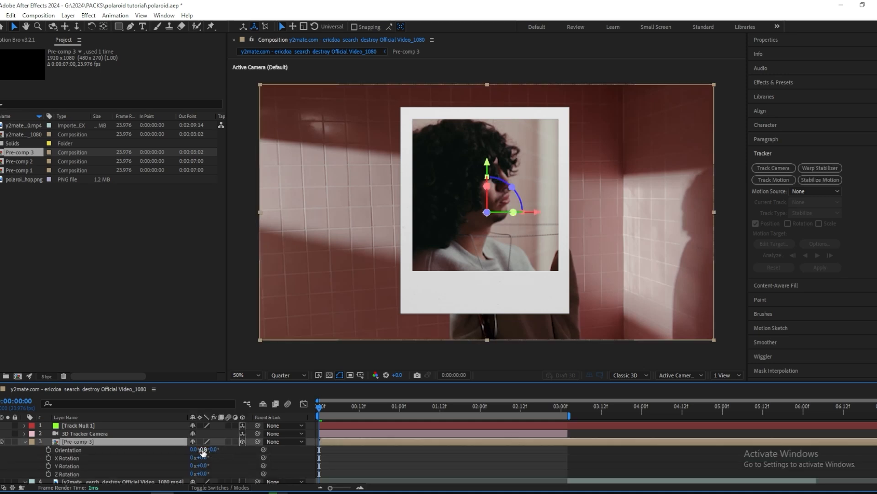
drag(200, 466, 209, 466)
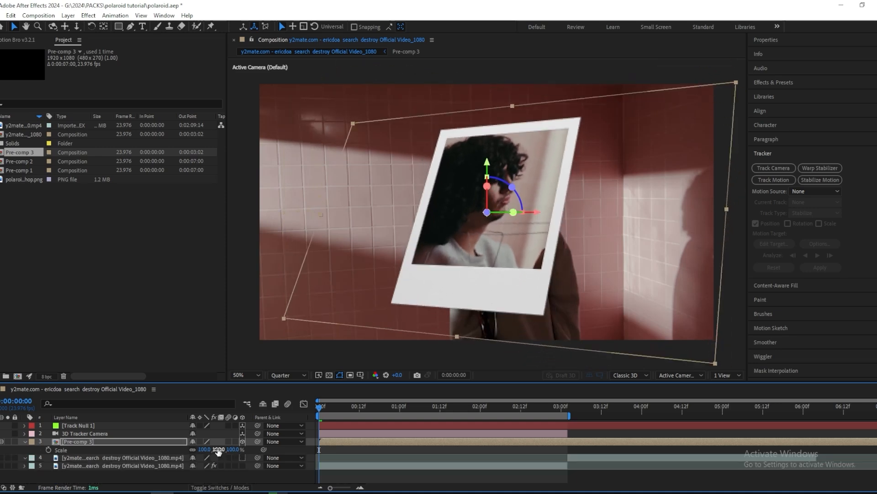
drag(217, 449, 217, 448)
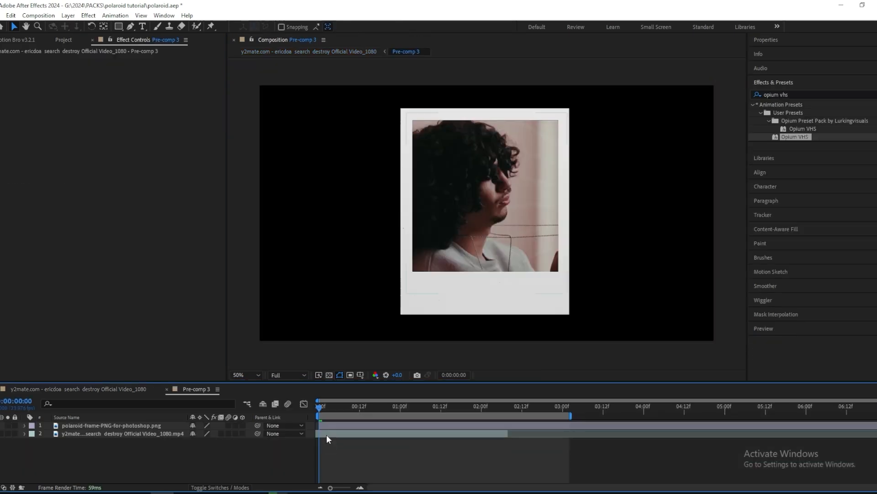
- Add a new layer inside Pre-comp 3 to carry the Opium VHS look
right_click(327, 439)
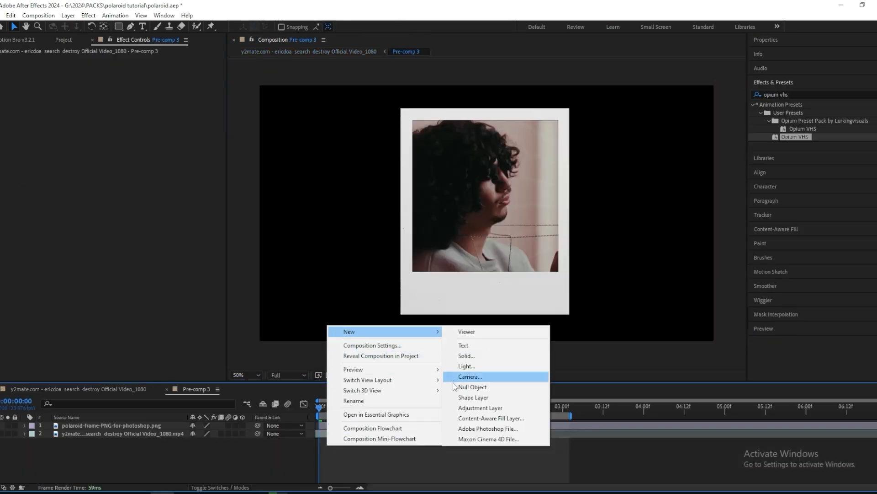
click(480, 407)
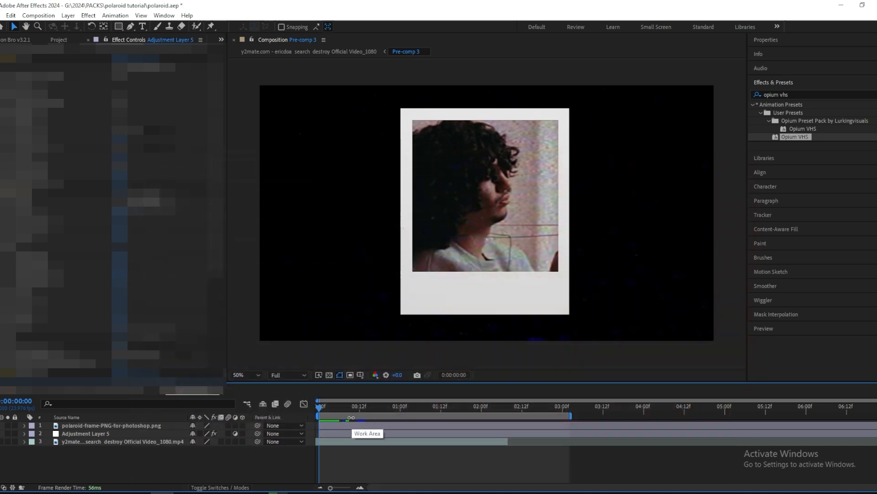
right_click(347, 417)
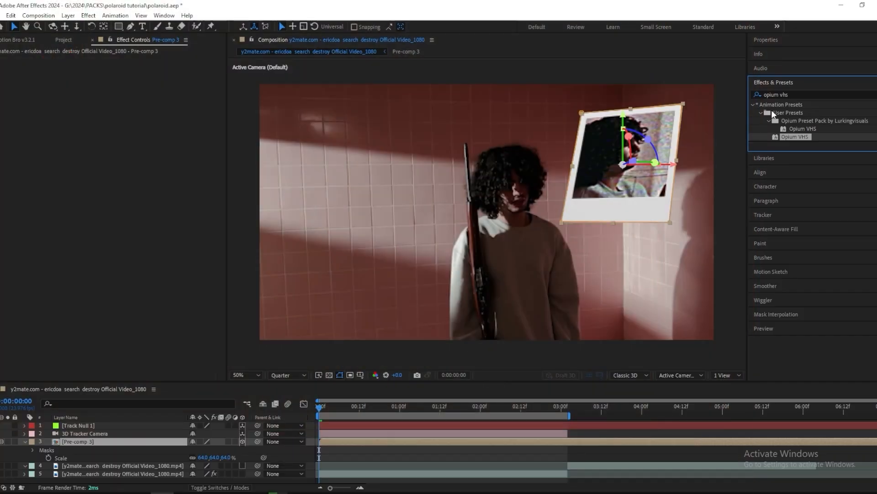
- Apply Sapphire S_DropShadow to Pre-comp 3 and scale the polaroid to 59%
text(drops)
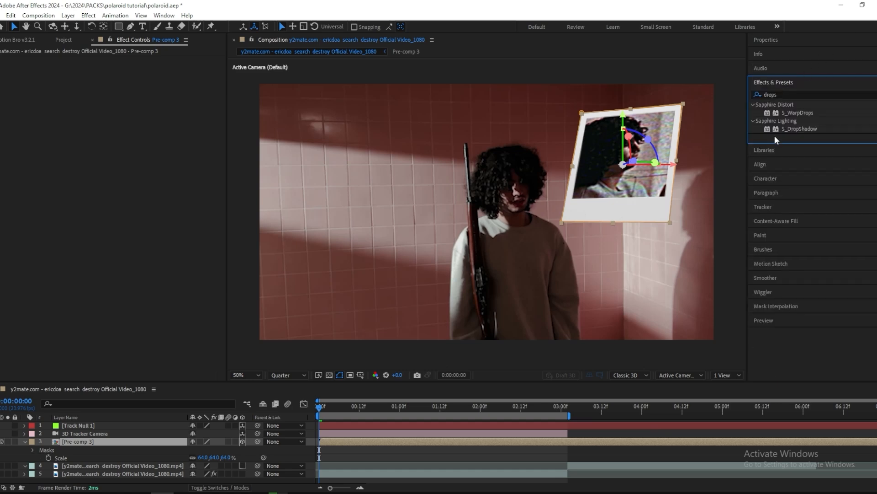
click(800, 129)
text(camera lens)
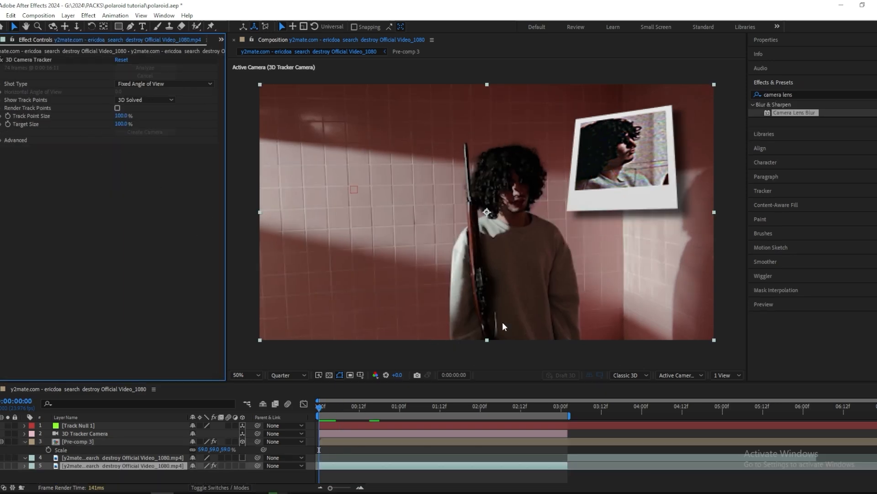
click(795, 113)
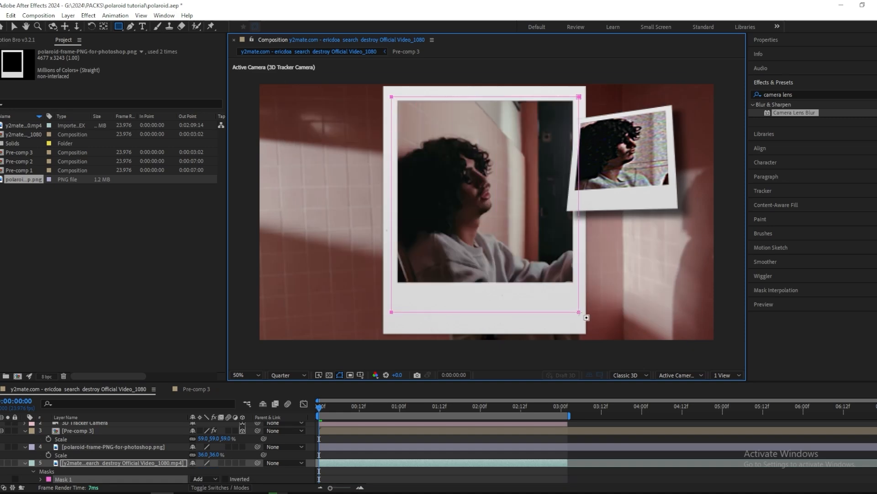
- Pre-compose the second polaroid and clip into Pre-comp 4 and move it to the upper left
right_click(484, 211)
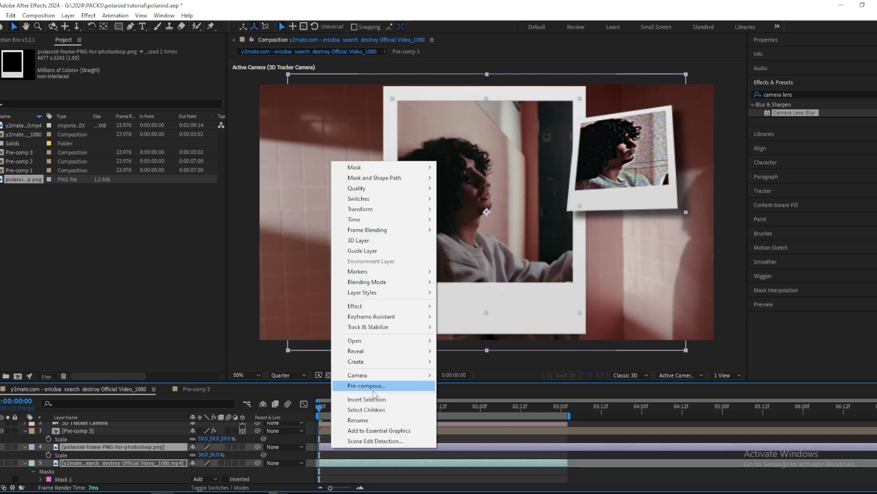
click(366, 385)
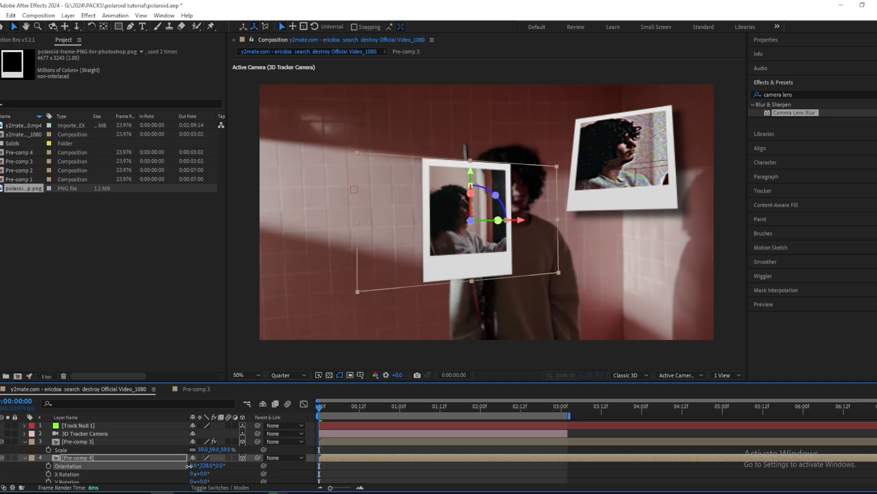
drag(210, 465, 210, 466)
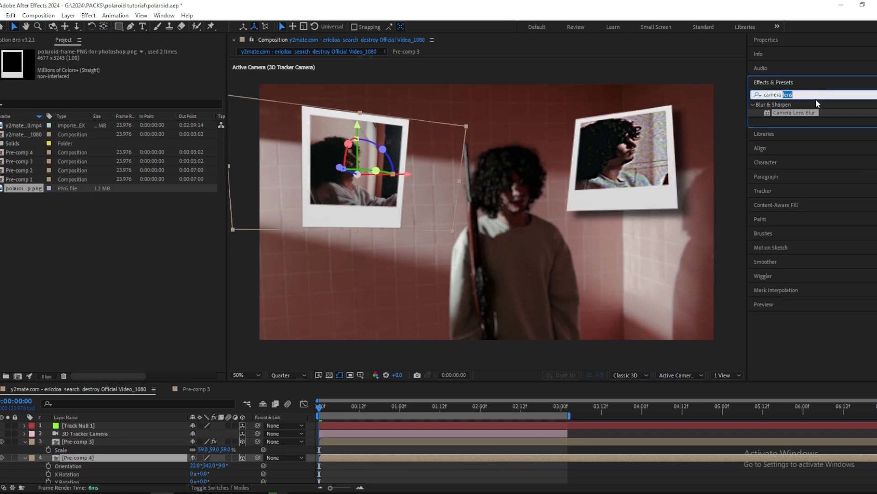
- Apply S_DropShadow to Pre-comp 4 and drag its shift point to offset the shadow
text(dropshadow)
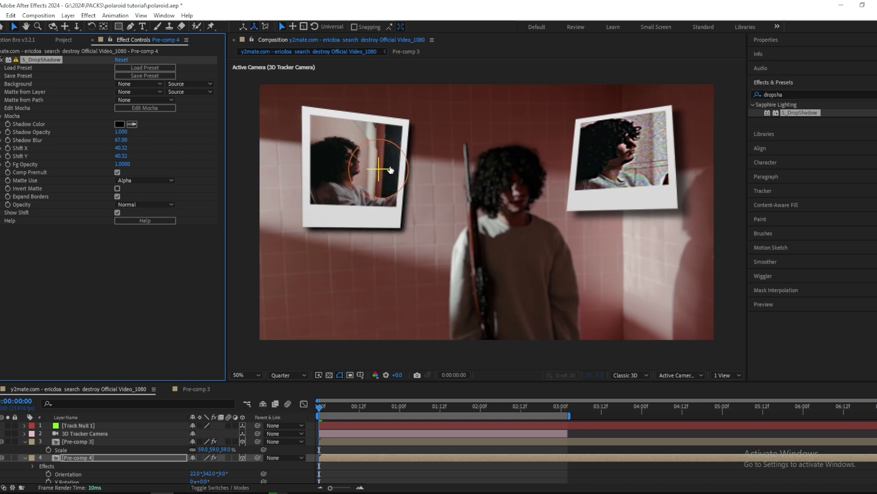
drag(391, 169, 362, 162)
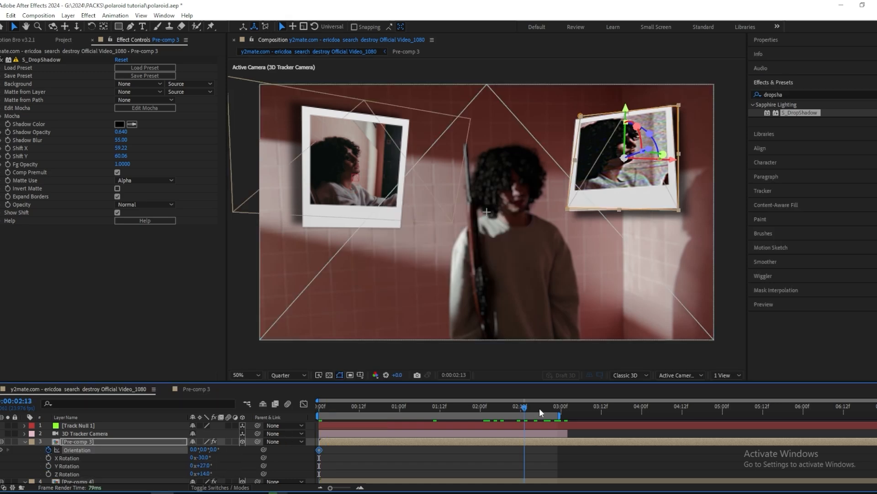
- Keyframe X/Y/Z Rotation on Pre-comp 3 and Pre-comp 4 at the start and near 2:22
click(553, 405)
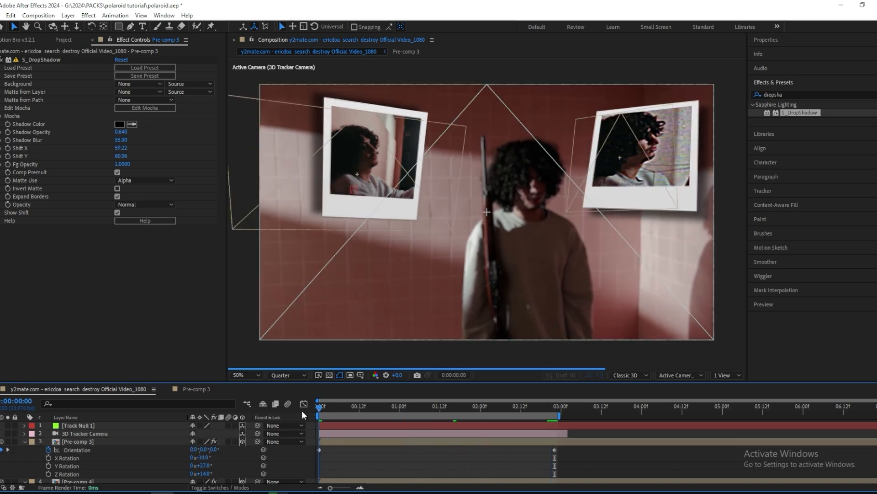
click(321, 406)
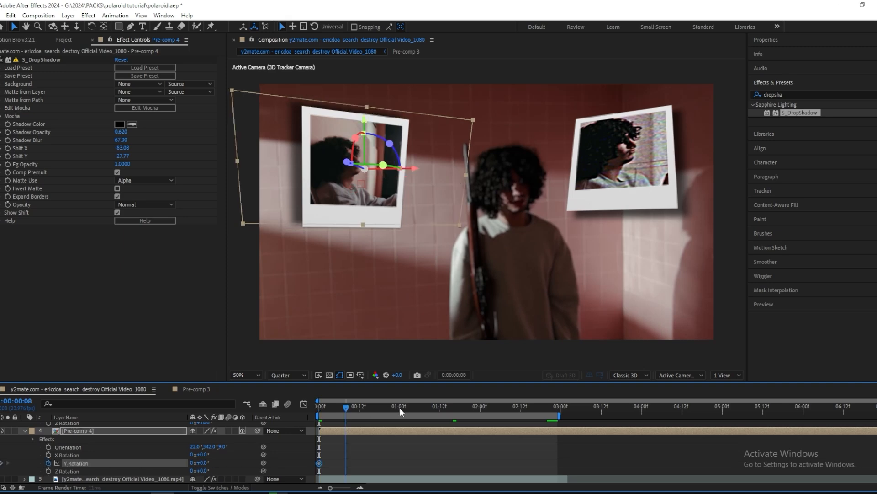
click(554, 406)
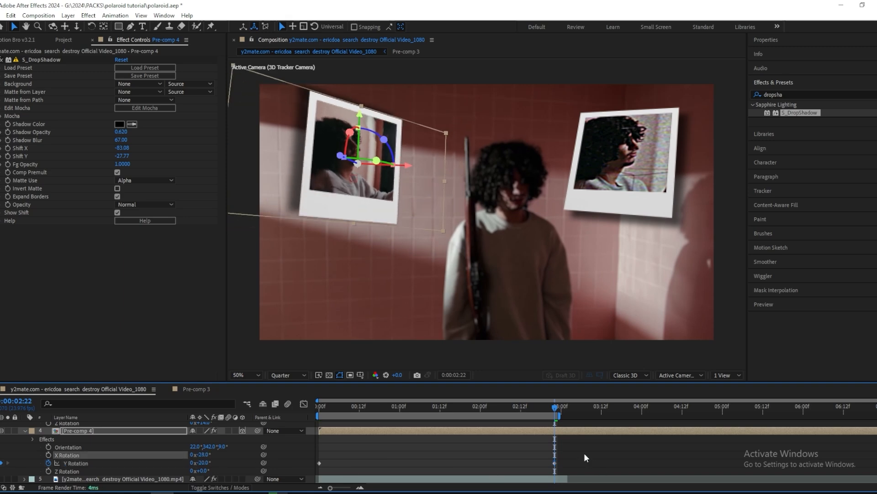
click(318, 416)
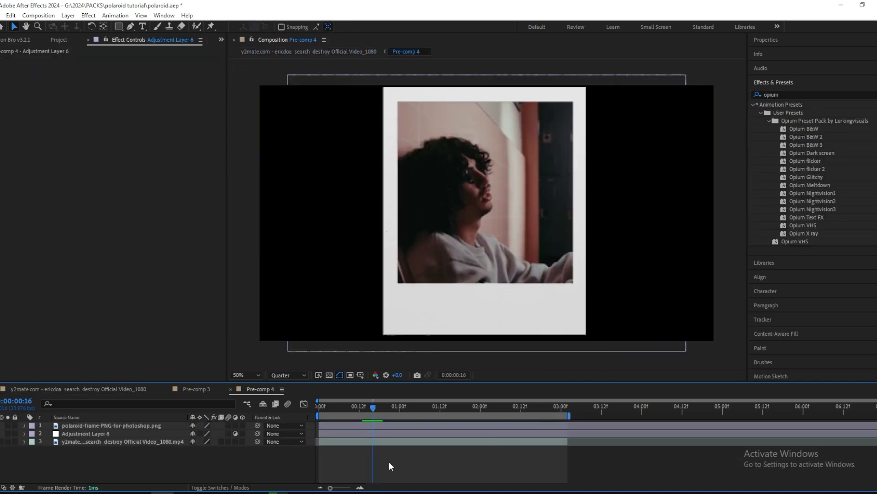
mouse_move(423, 450)
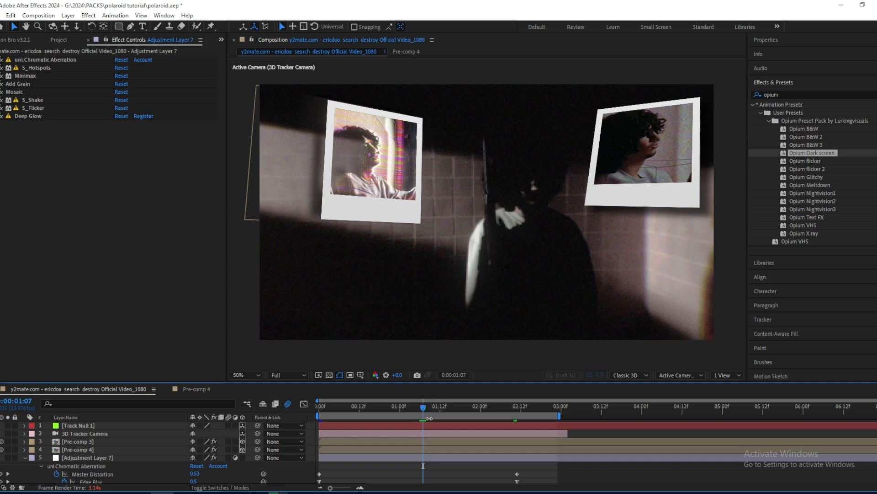
mouse_move(423, 417)
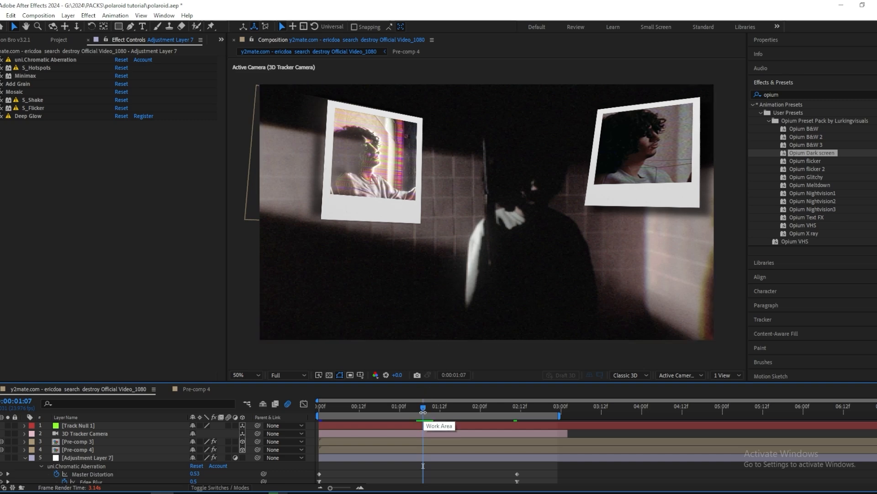
mouse_move(423, 409)
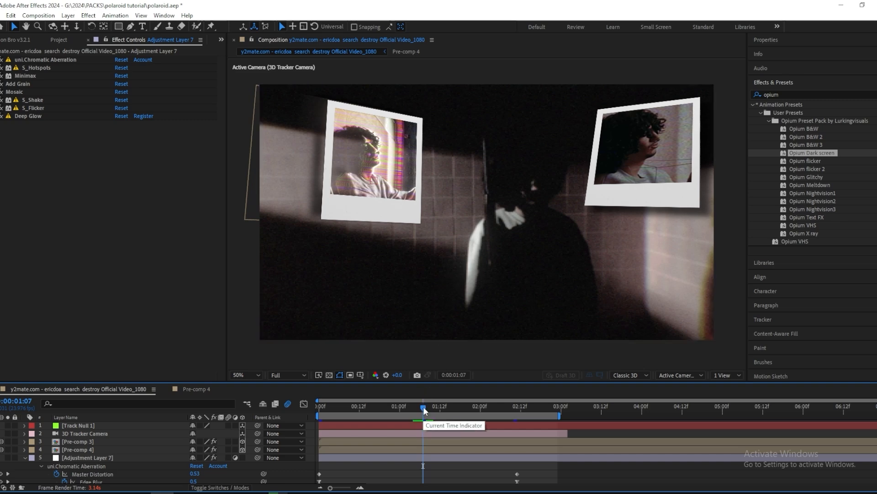